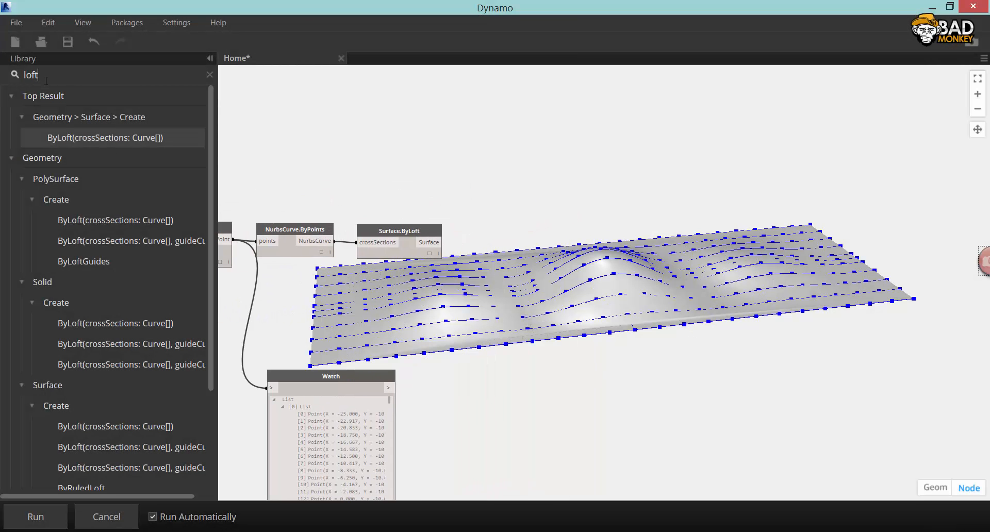
# - Place AdaptiveComponent.ByPoints and Family Types nodes from the library, then clear the search
pyautogui.write('ada')
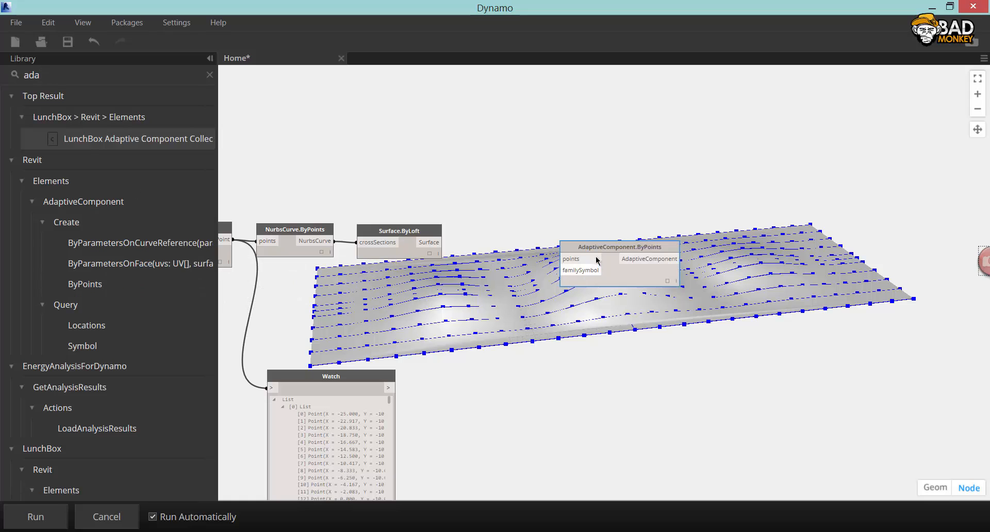
pyautogui.write('family')
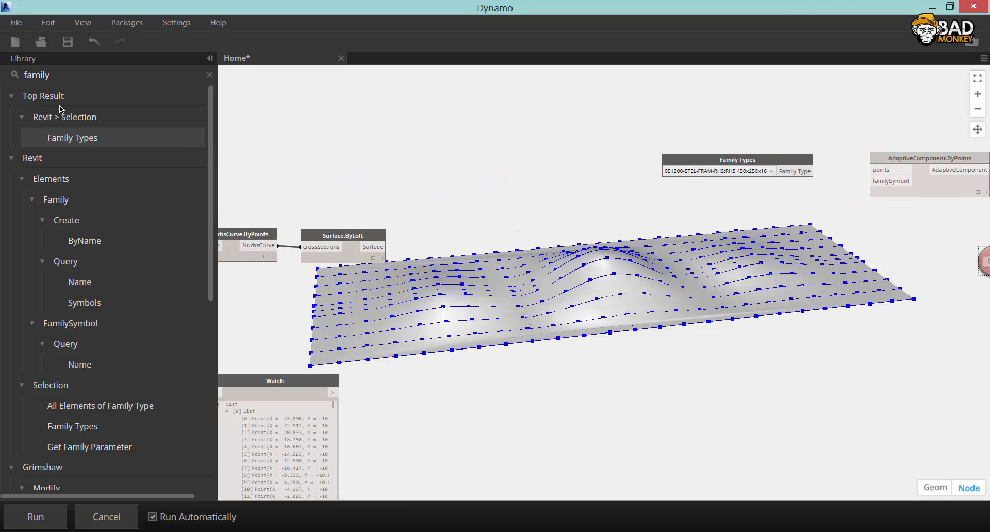
pyautogui.doubleClick(37, 75)
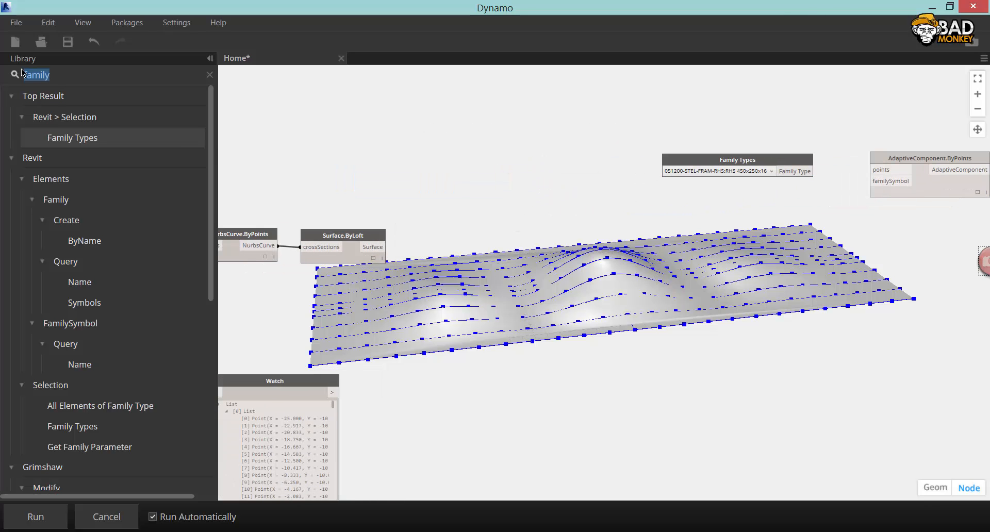
pyautogui.click(210, 75)
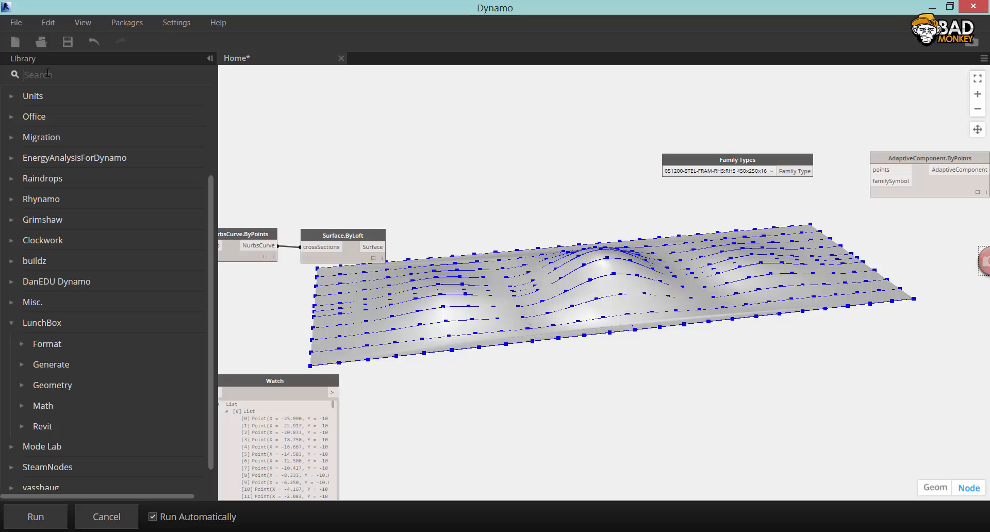
# - Add a LunchBox Diamond Grid by Face node fed by a '10;' code block for U and V
pyautogui.write('diam')
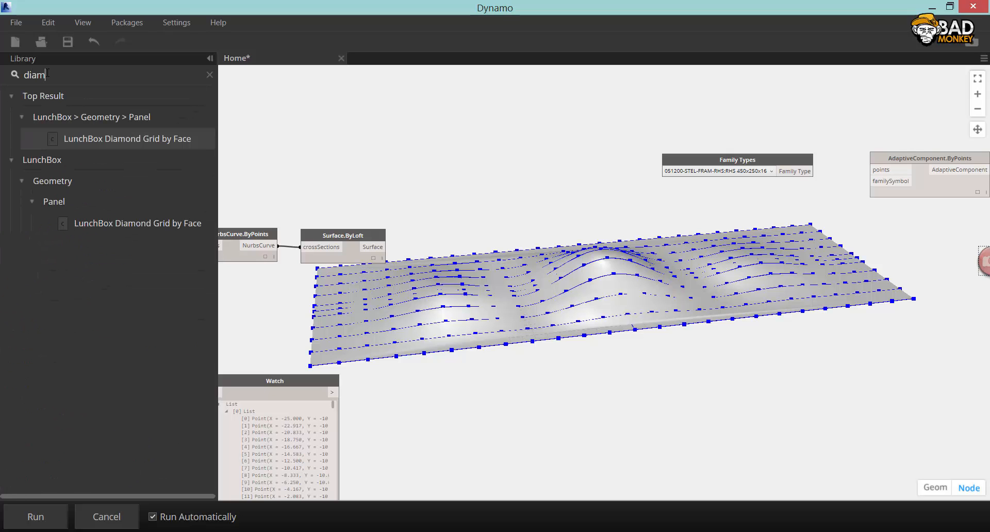
pyautogui.click(127, 139)
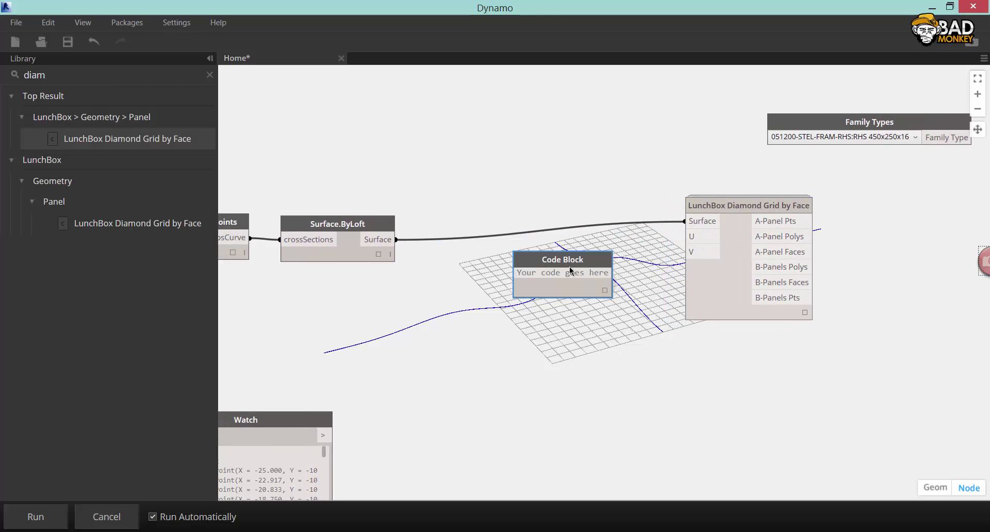
pyautogui.write('10;')
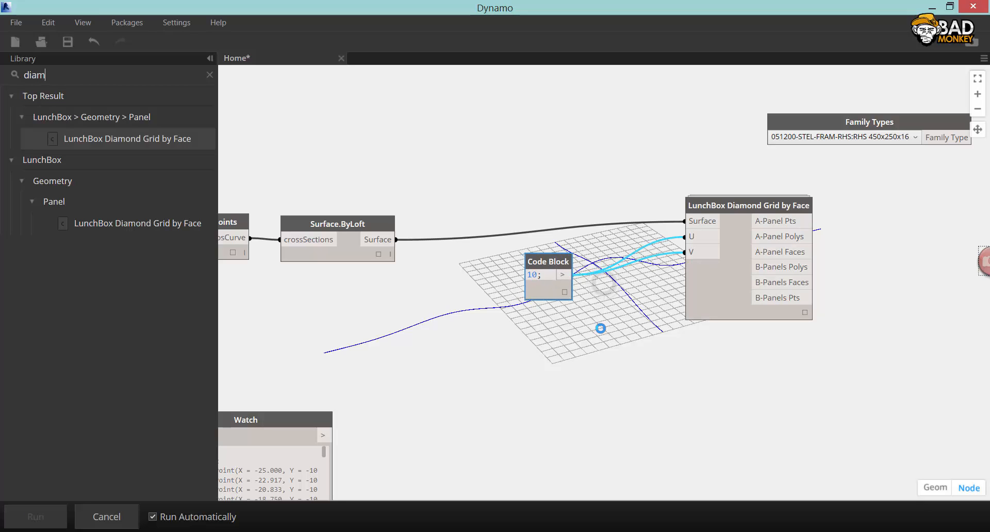
pyautogui.click(934, 487)
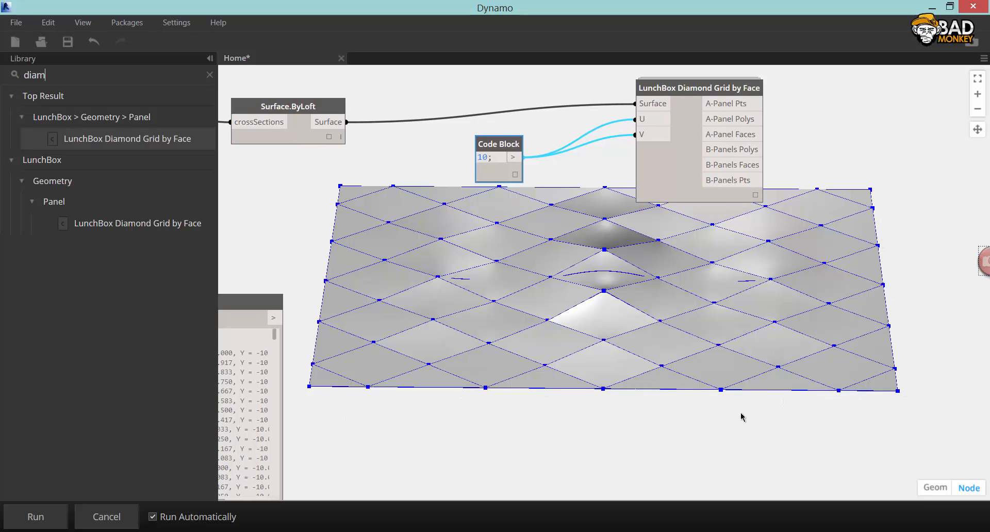
pyautogui.moveTo(488, 395)
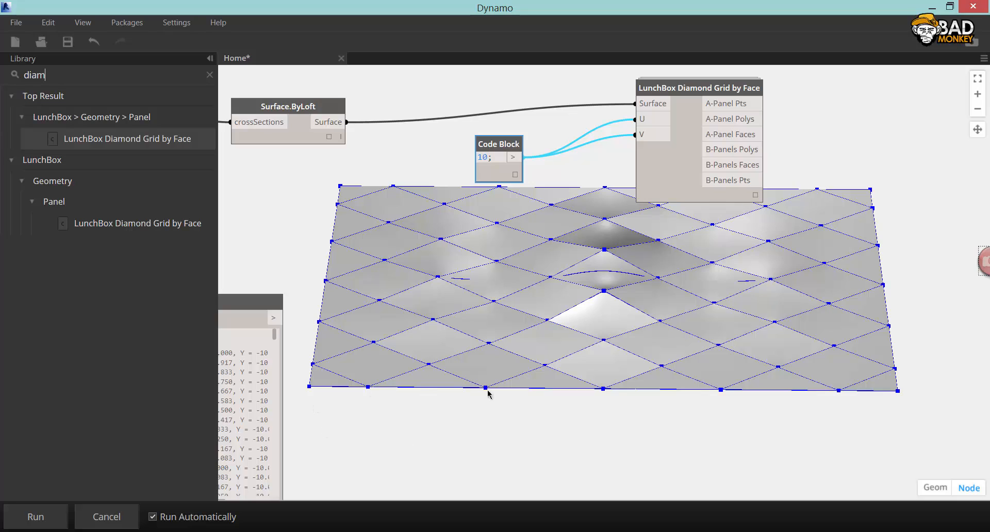
pyautogui.moveTo(518, 324)
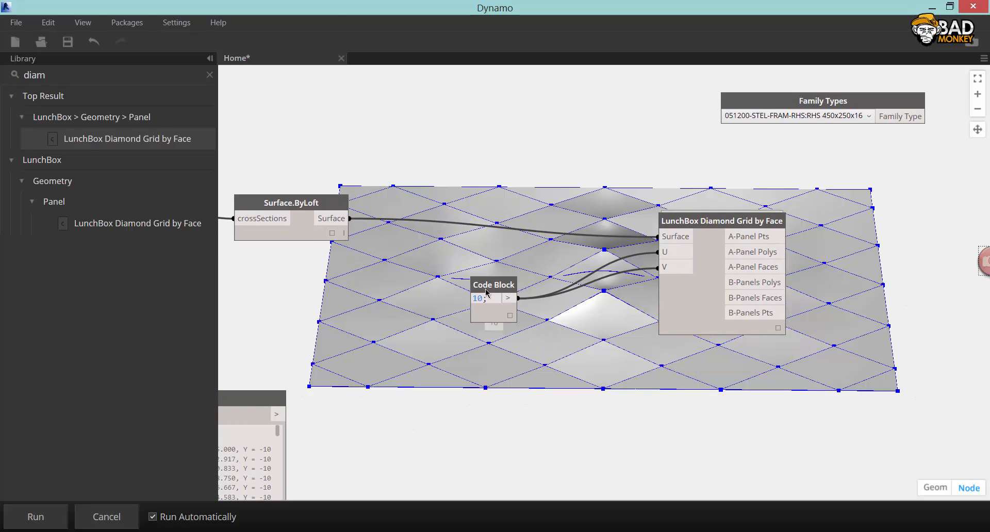
pyautogui.moveTo(486, 288)
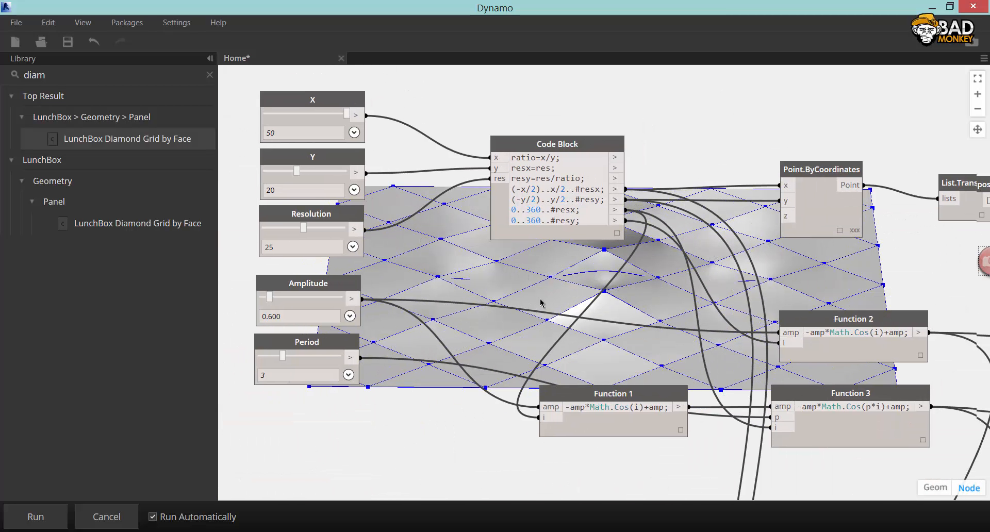
# - Add a Watch node on the grid's A-Panel Faces output
pyautogui.write('wa')
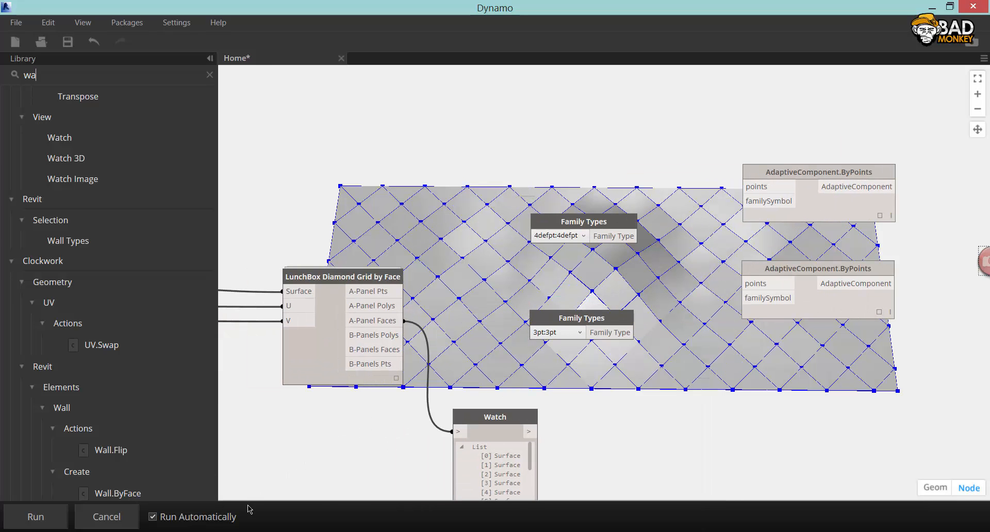
# - Bring up the Revit window showing the Start.rvt deflection 3D view
pyautogui.click(153, 517)
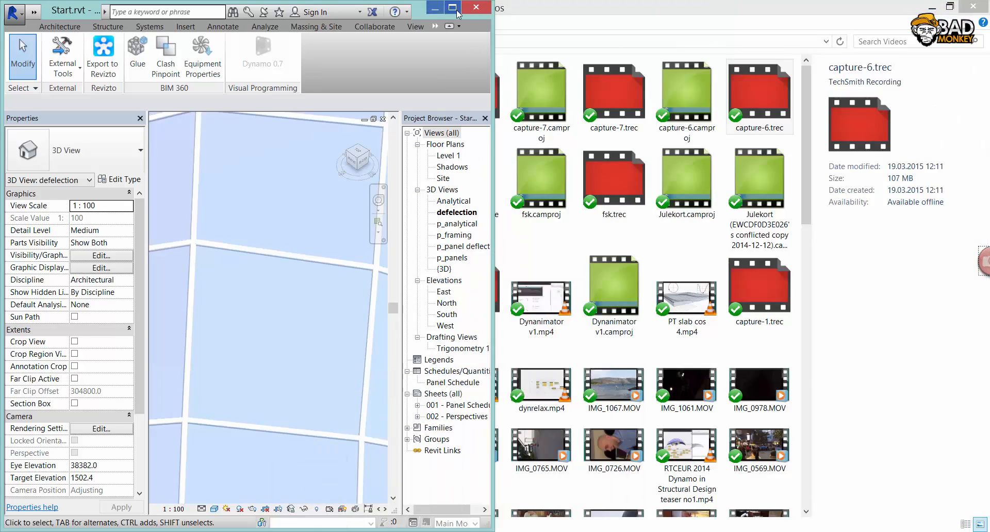
# - Maximize the Revit window so the deflection view fills the screen
pyautogui.click(451, 8)
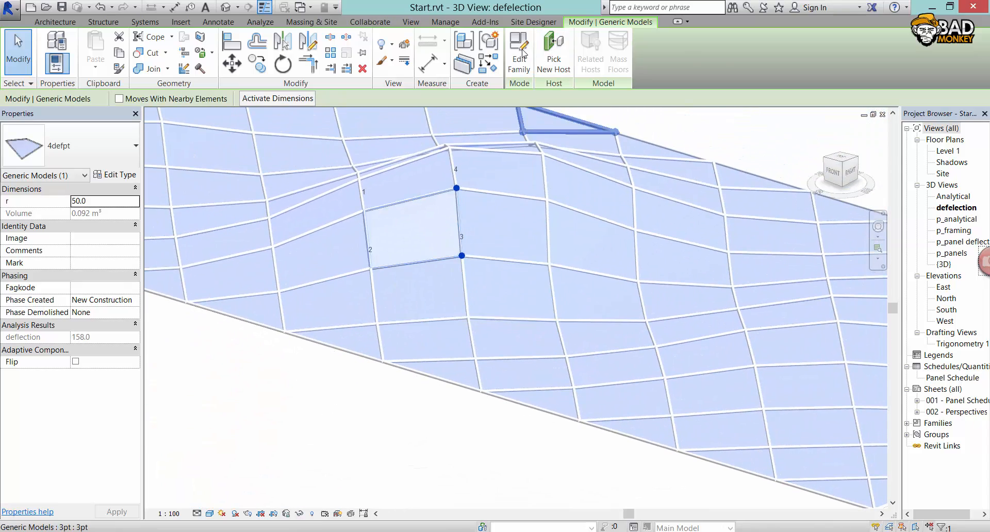
pyautogui.click(519, 46)
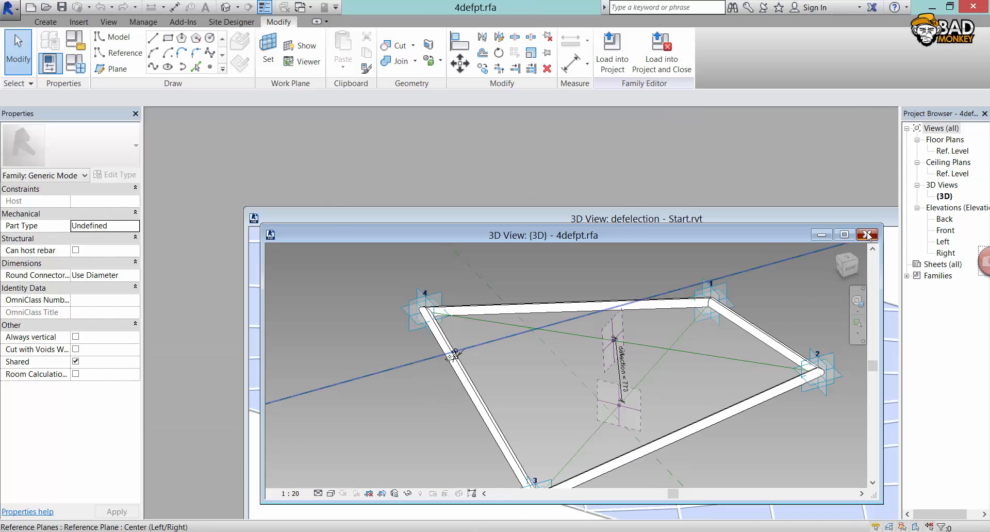
pyautogui.click(867, 235)
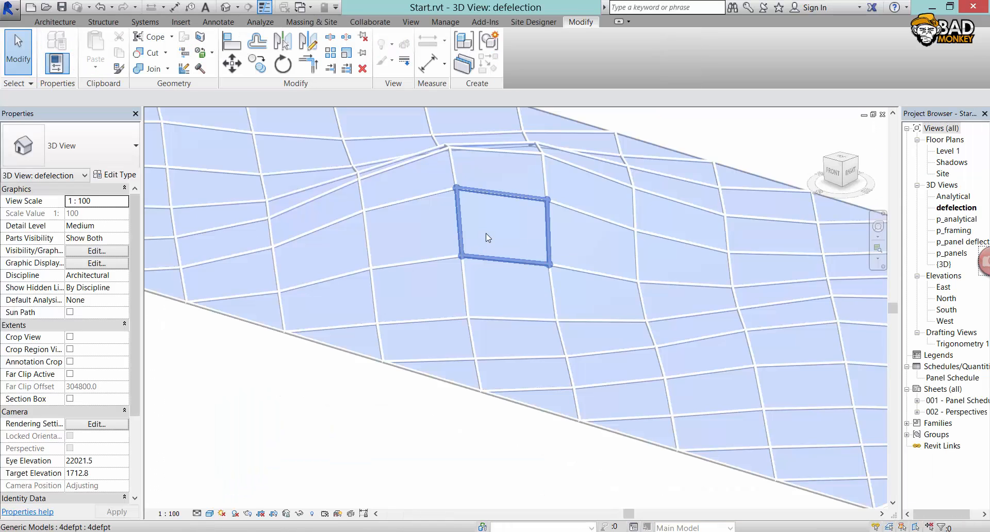